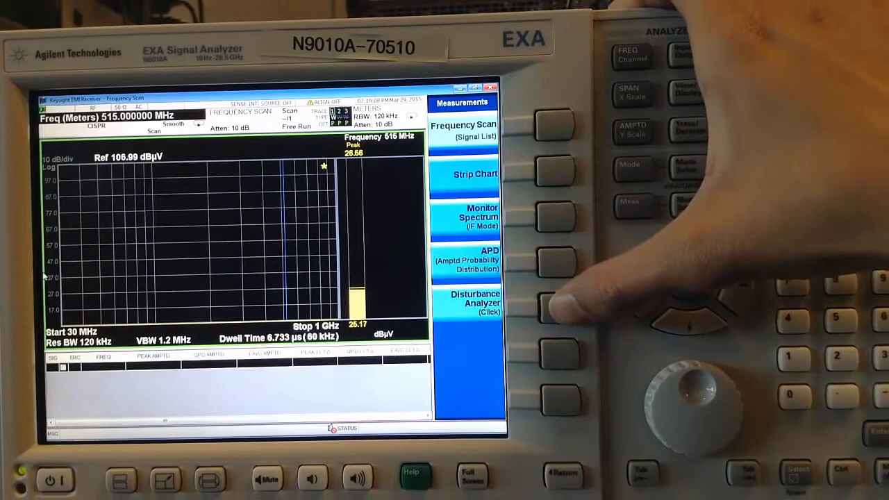
- Select the Disturbance Analyzer (Click) measurement from the Measurements softkeys
{"action": "left_click", "coordinate": [470, 303]}
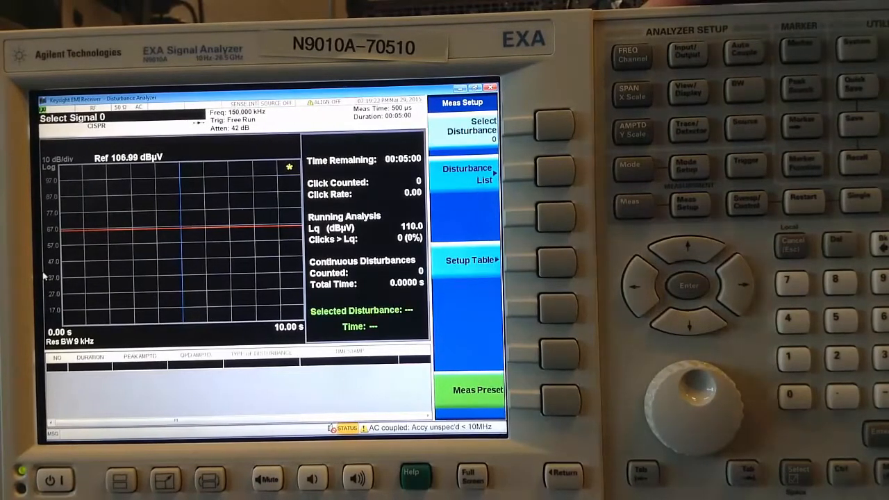
- Change the RF input coupling from AC to DC via Input/Output
{"action": "left_click", "coordinate": [687, 53]}
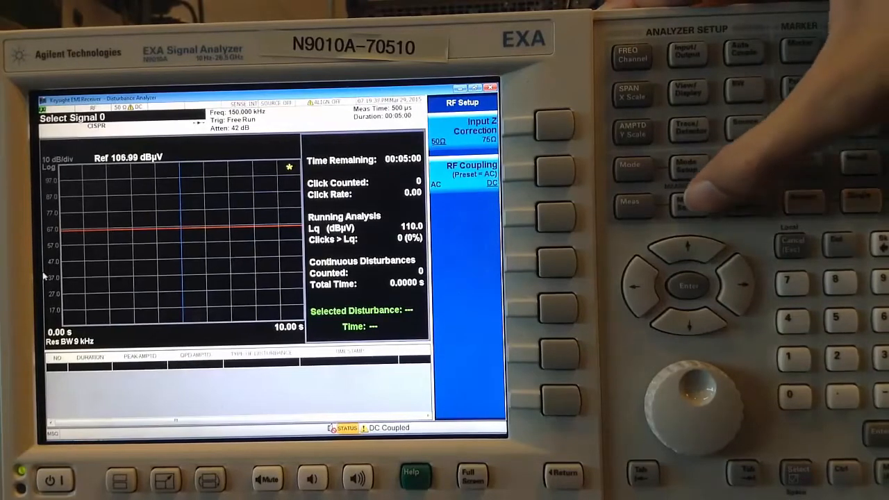
- In the Meas Setup table choose 1.4 MHz as the click measurement frequency (attenuation 32 dB)
{"action": "left_click", "coordinate": [631, 205]}
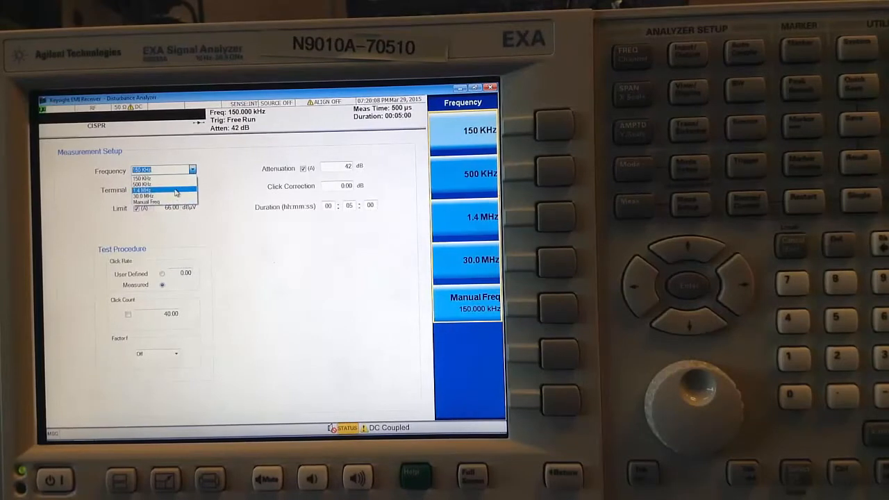
{"action": "left_click", "coordinate": [143, 189]}
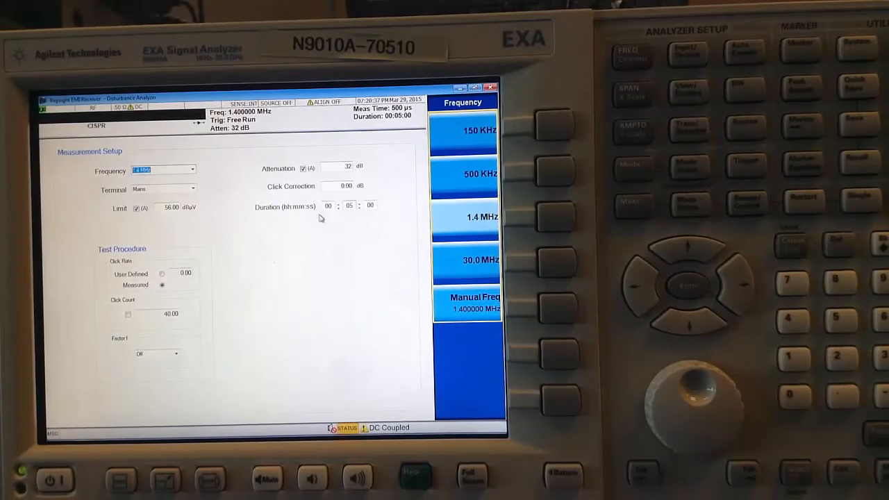
- Set duration to 1 minute, click rate to Measured, and enable click count 40
{"action": "left_click", "coordinate": [348, 206]}
{"action": "type", "text": "01"}
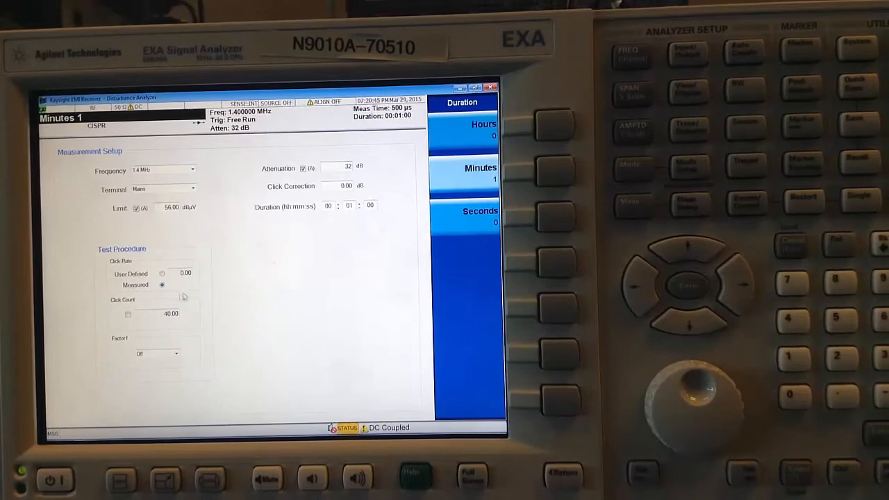
{"action": "mouse_move", "coordinate": [236, 271]}
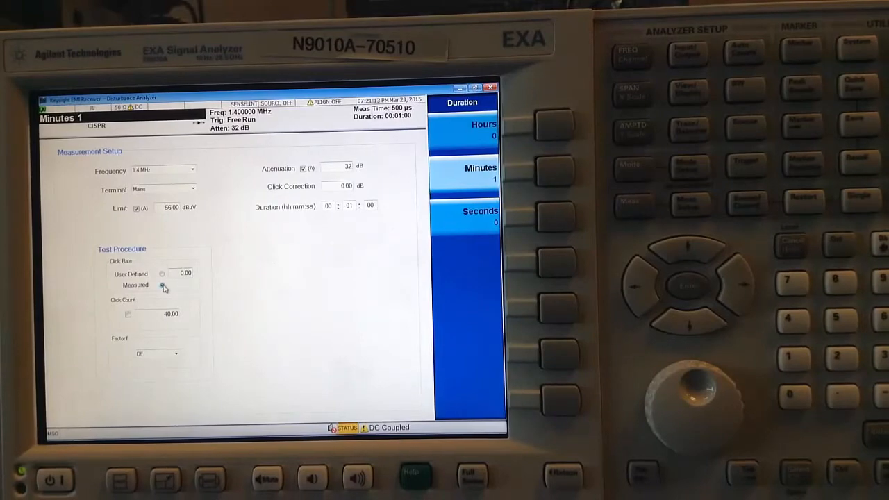
{"action": "left_click", "coordinate": [161, 285]}
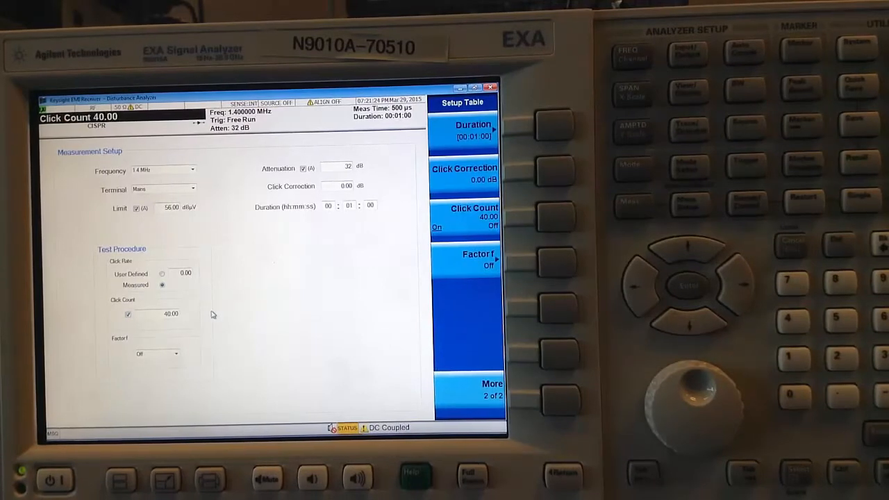
{"action": "mouse_move", "coordinate": [261, 225]}
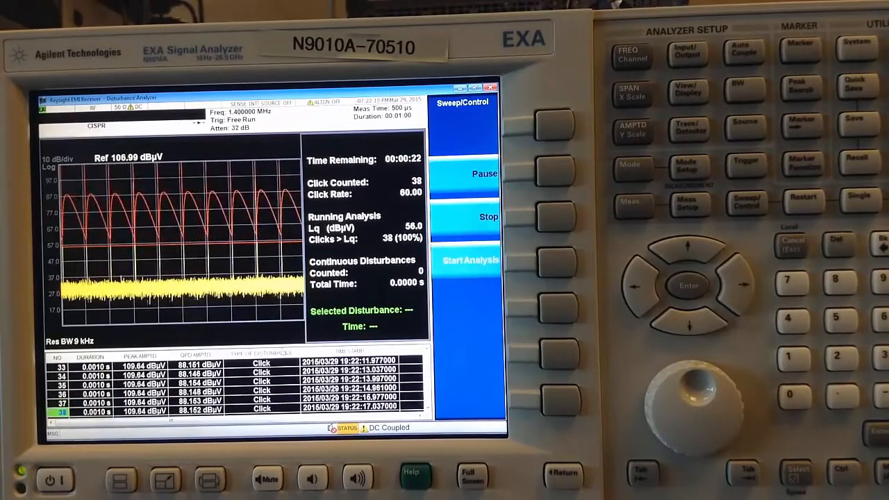
- Run the one-minute click analysis and show its summary results (FAIL, click rate 60)
{"action": "left_click", "coordinate": [464, 217]}
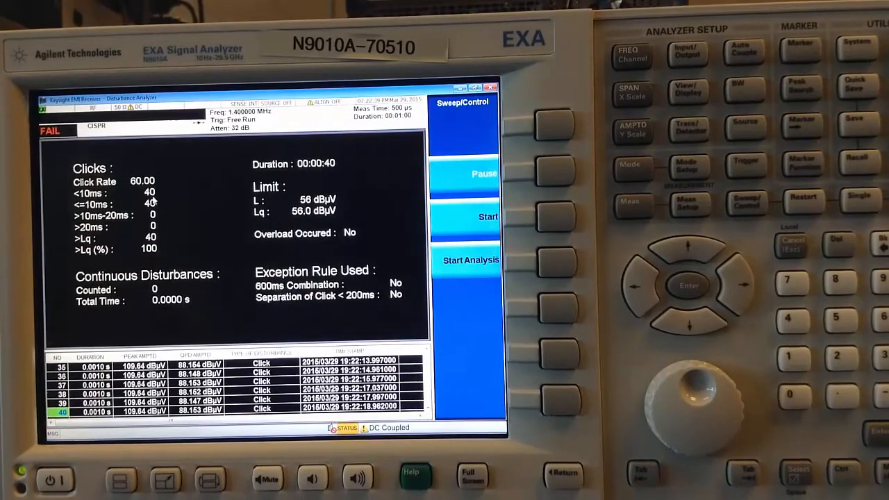
{"action": "mouse_move", "coordinate": [179, 228]}
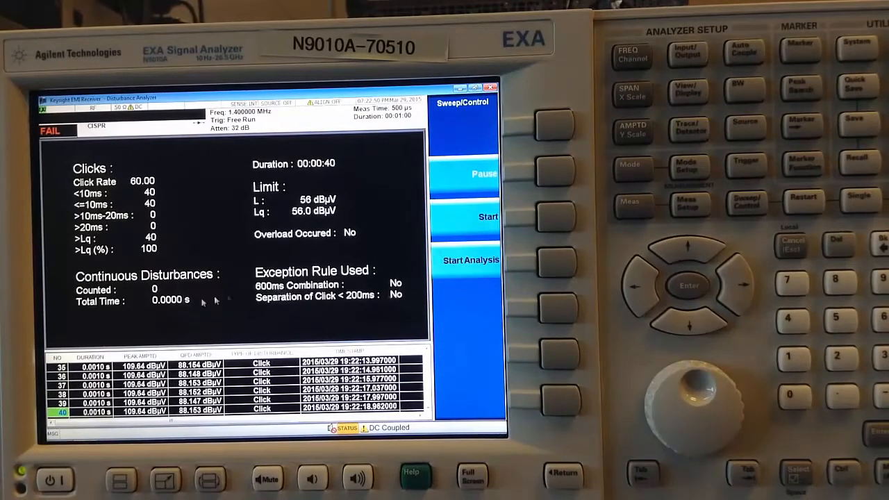
{"action": "mouse_move", "coordinate": [243, 293]}
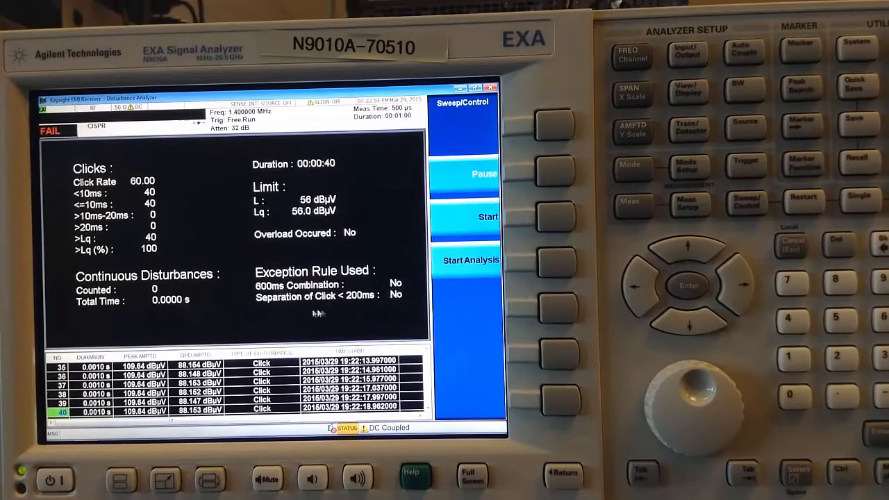
{"action": "mouse_move", "coordinate": [278, 335]}
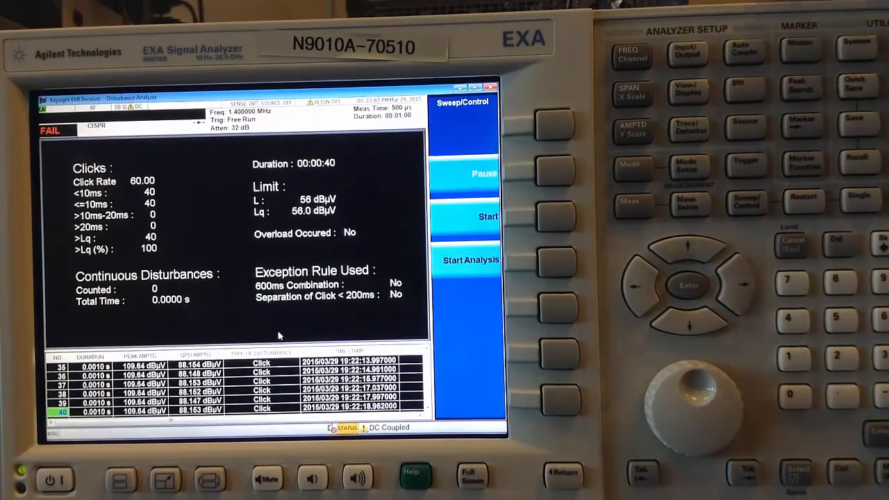
- Return to the graph view, select disturbance 32 and bring up Save > Export Data
{"action": "left_click", "coordinate": [690, 91]}
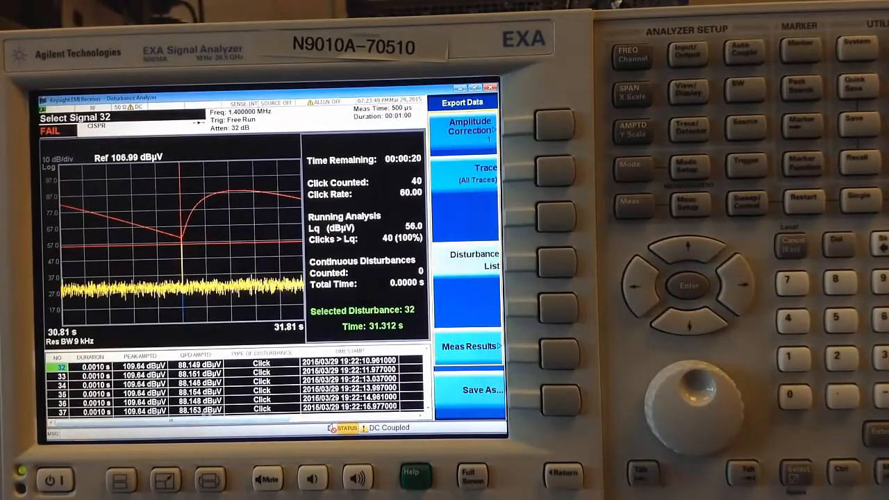
- Save the disturbance list to a file through the Save As dialog
{"action": "left_click", "coordinate": [482, 389]}
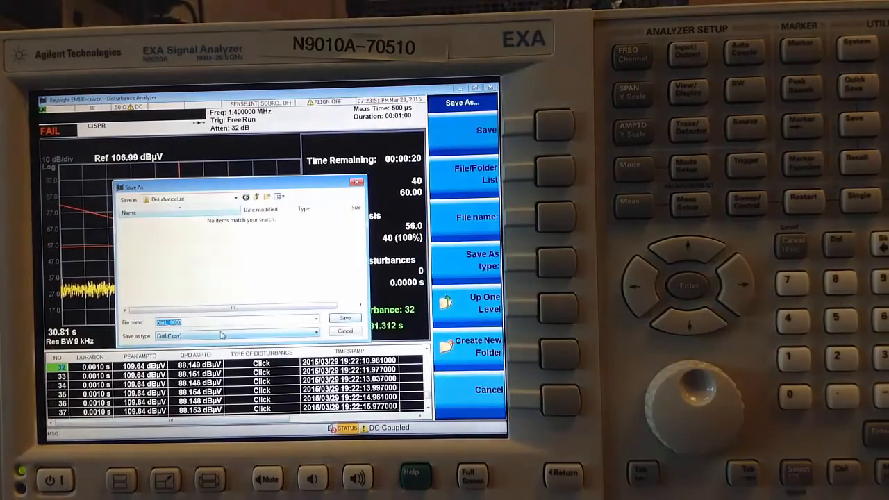
{"action": "left_click", "coordinate": [345, 330]}
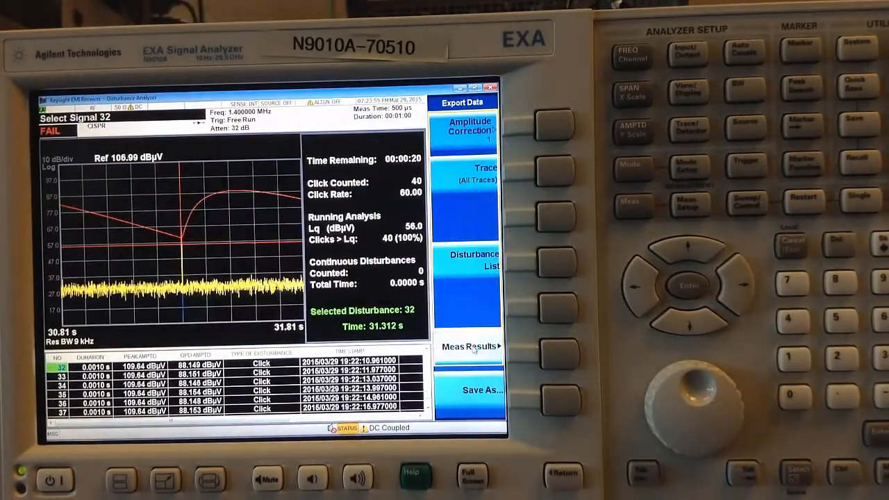
- Save the measurement results to a file through the Save As dialog
{"action": "left_click", "coordinate": [470, 347]}
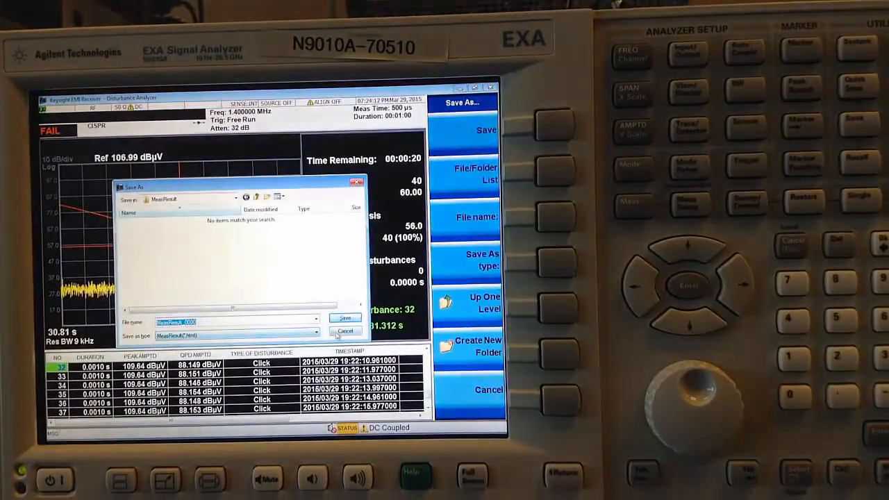
{"action": "left_click", "coordinate": [345, 331]}
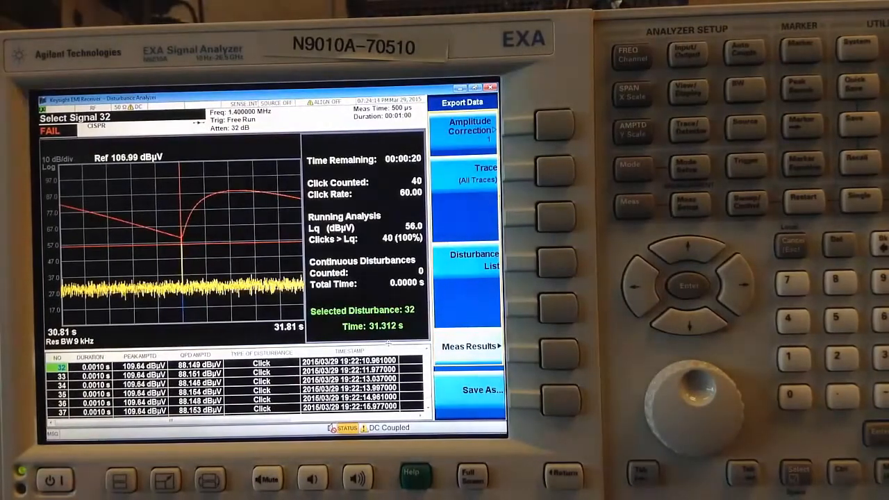